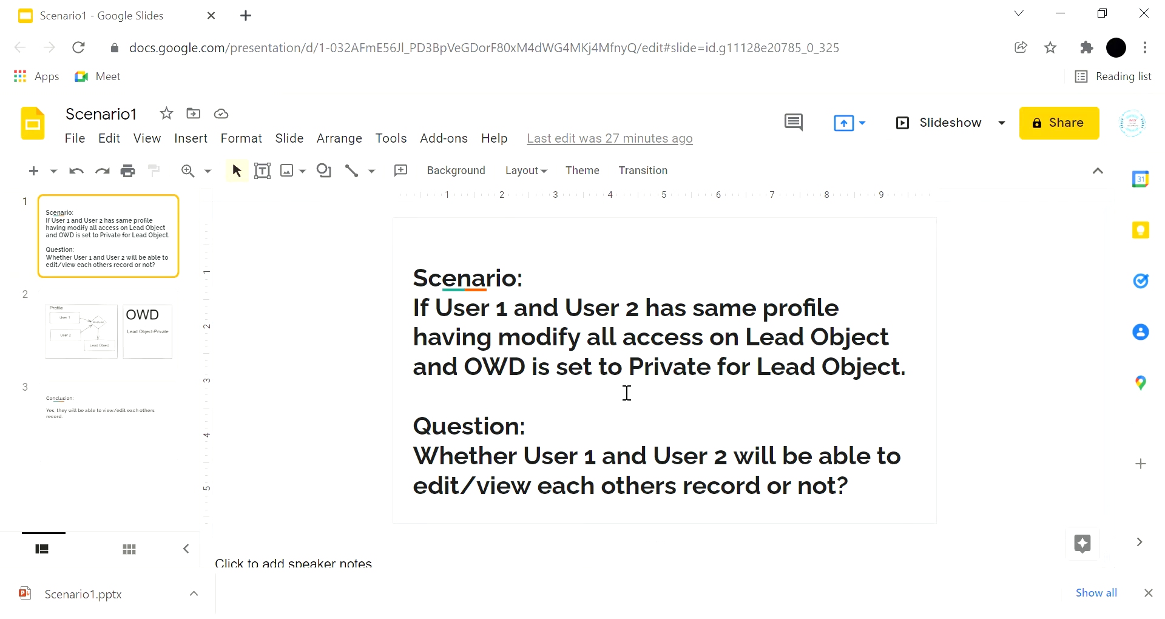
View the Profile/OWD diagram slide, then the Conclusion slide on mutual record access
click(108, 329)
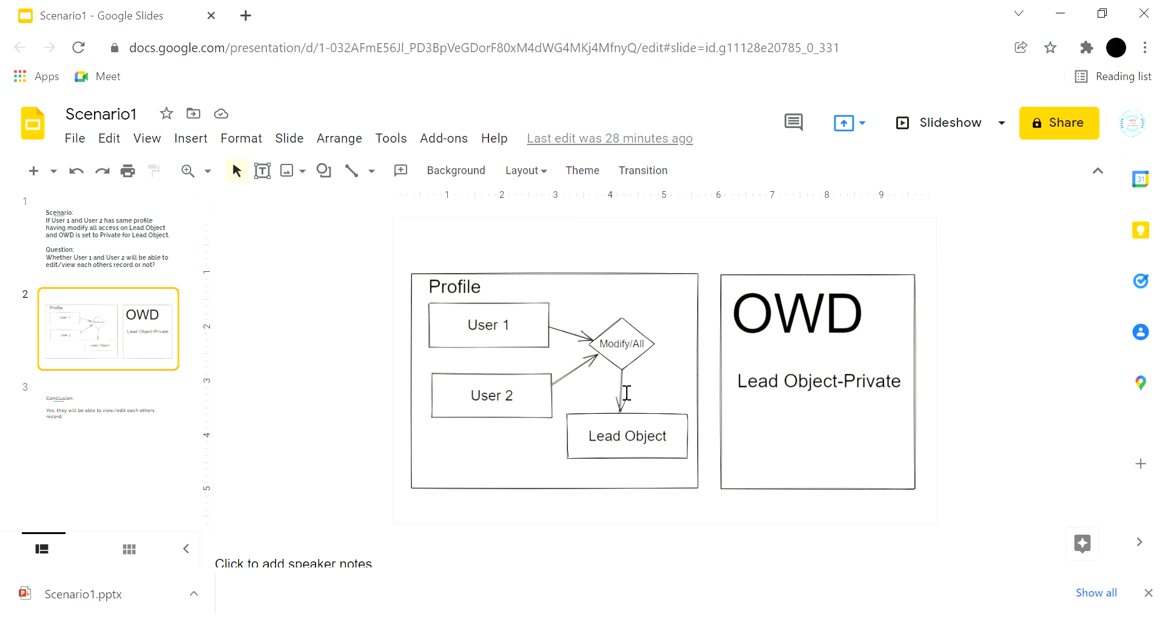
click(108, 422)
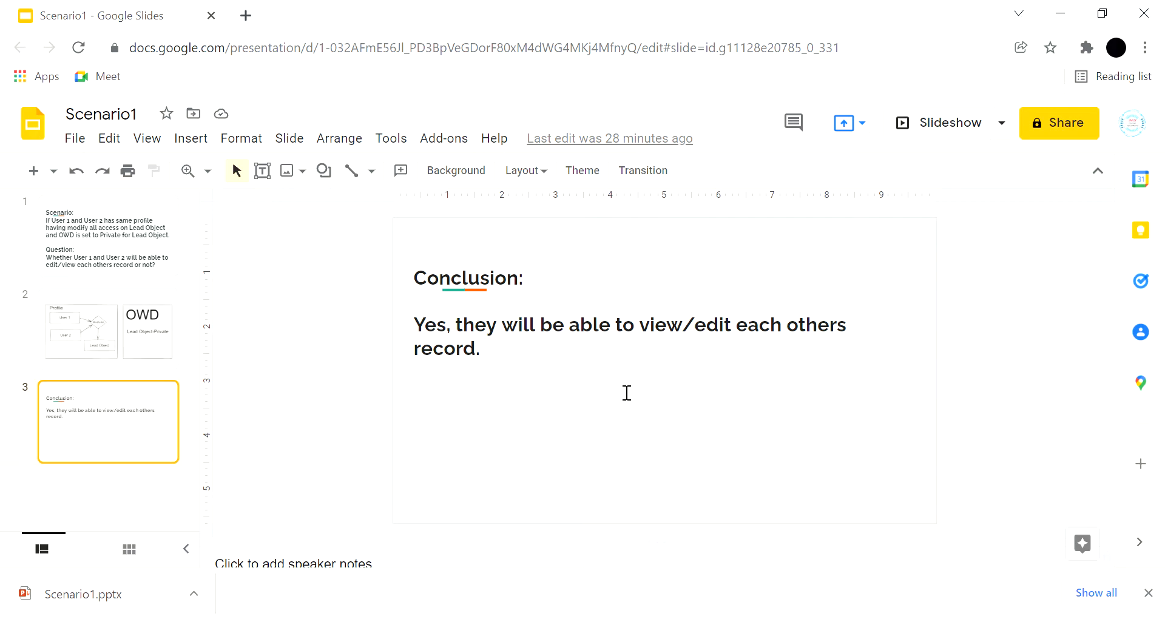